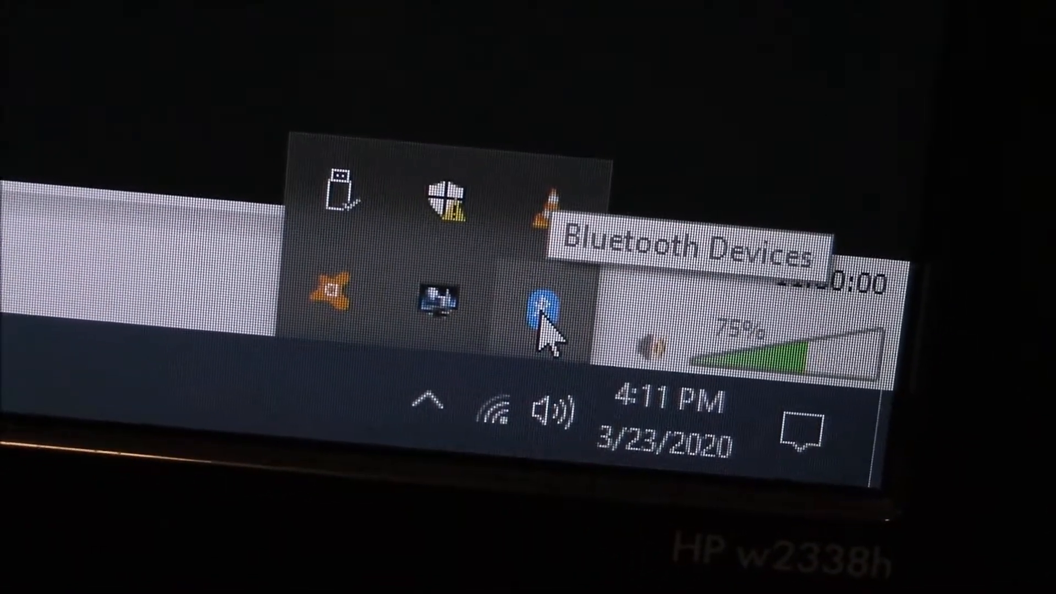
Right-click the Bluetooth Devices tray icon to reach Bluetooth & other devices settings.
right_click(546, 323)
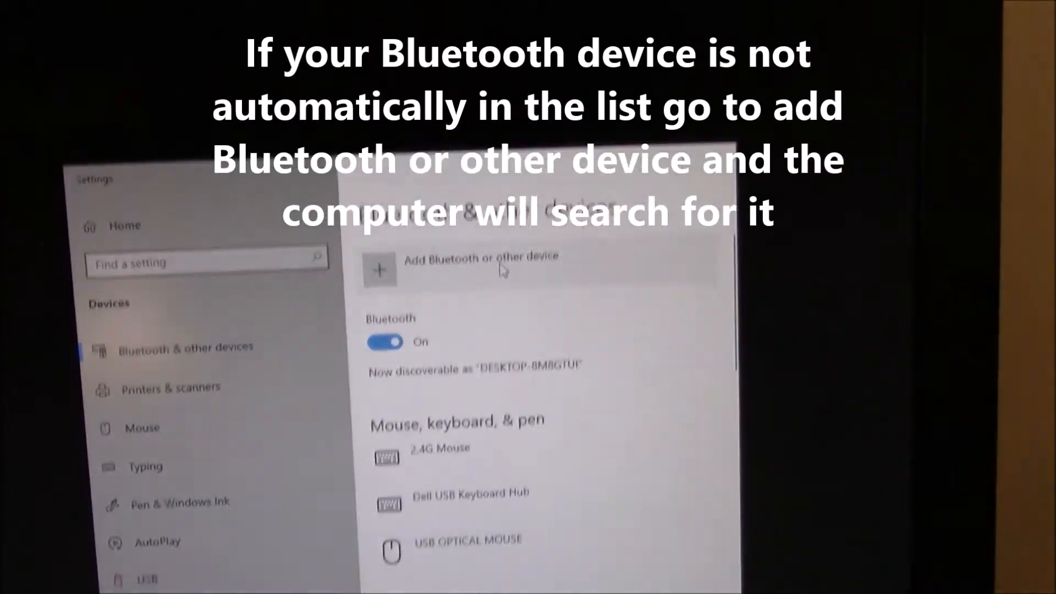
Scroll to the Audio section to confirm BT-SPEAKER shows 'Connected voice, music'.
scroll(down, 3)
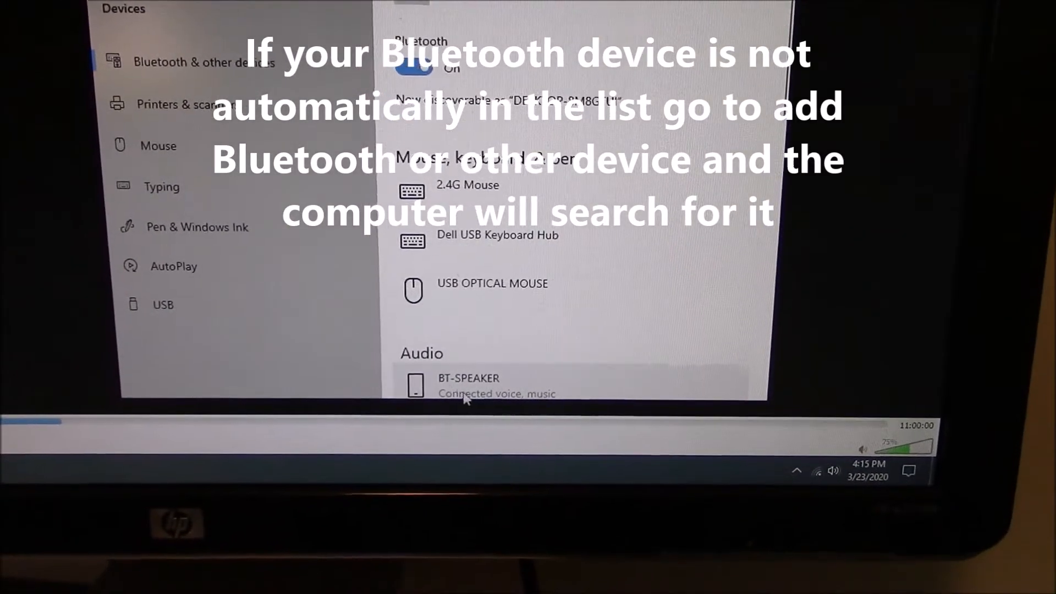